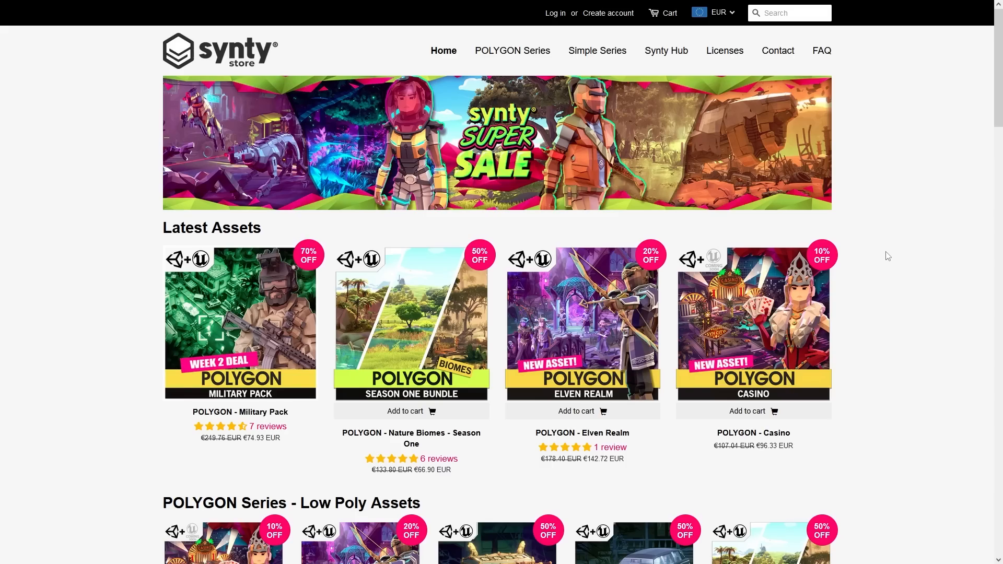
Step: Browse down the Synty Store page to the POLYGON Series grid, then wishlist Dinky Guardians on Steam
left_click(239, 324)
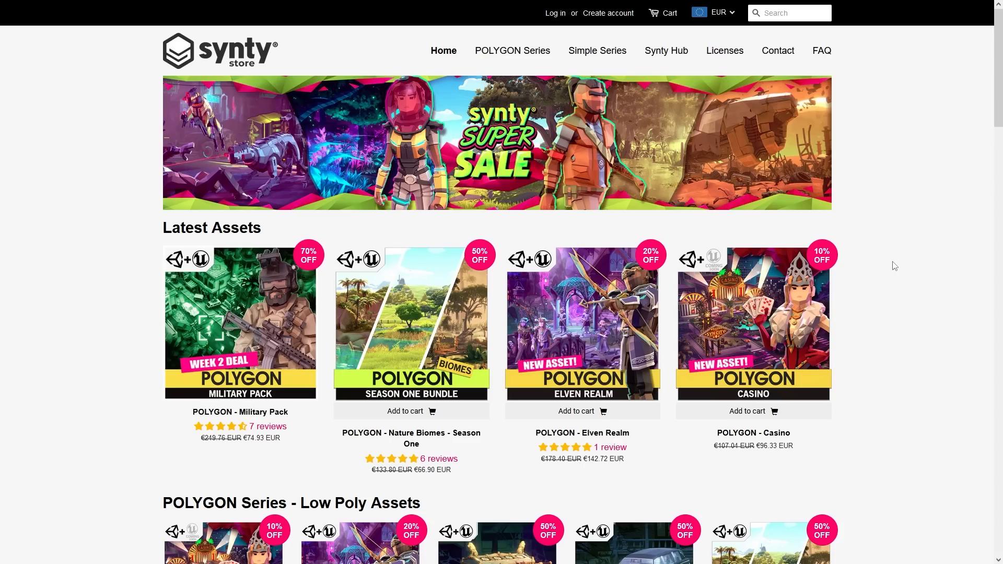
scroll("down", 3)
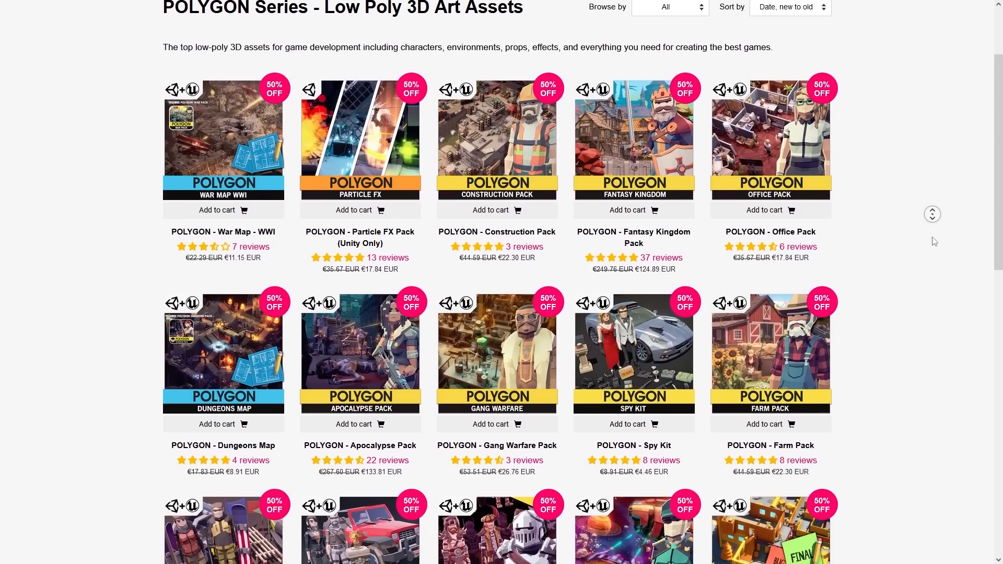
scroll("down", 3)
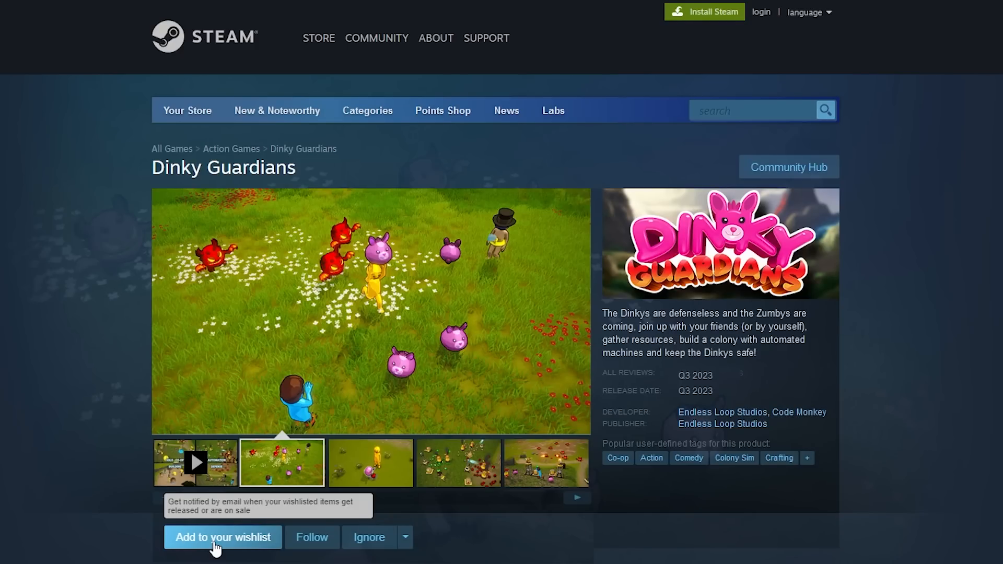
left_click(370, 464)
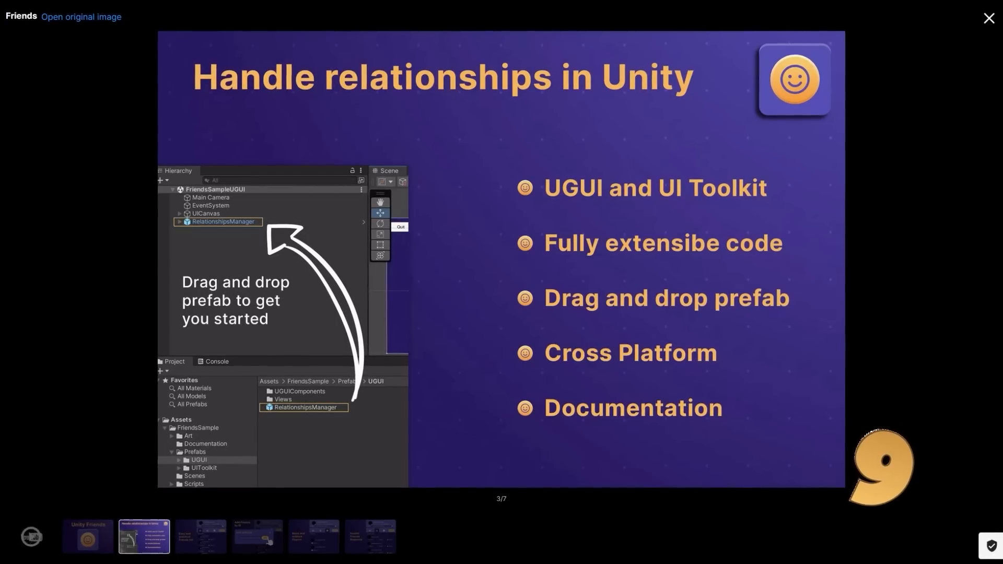
Step: Advance to the next Friends asset preview slide about handling relationships
left_click(199, 537)
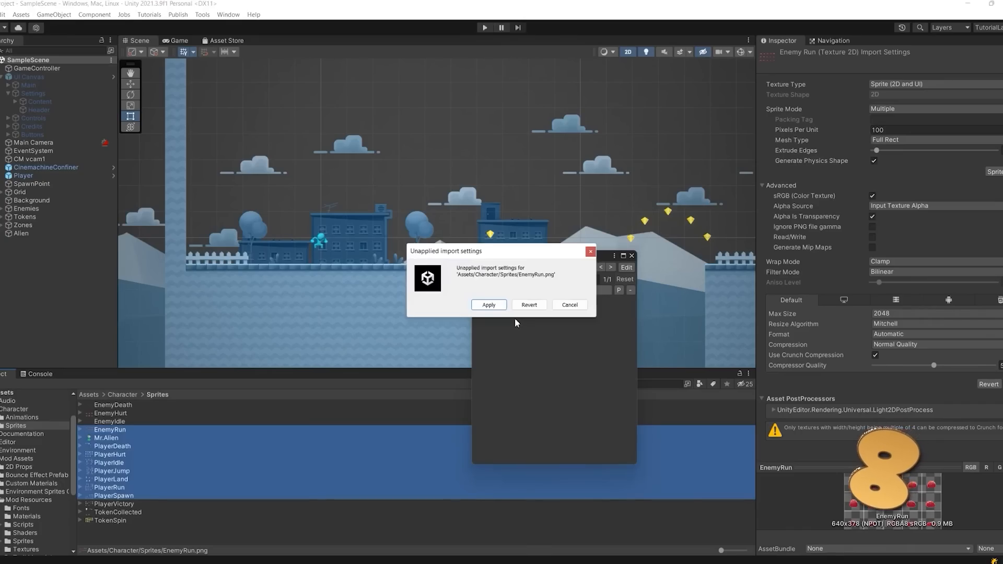
Step: Apply the pending import settings for the EnemyRun.png texture
left_click(489, 305)
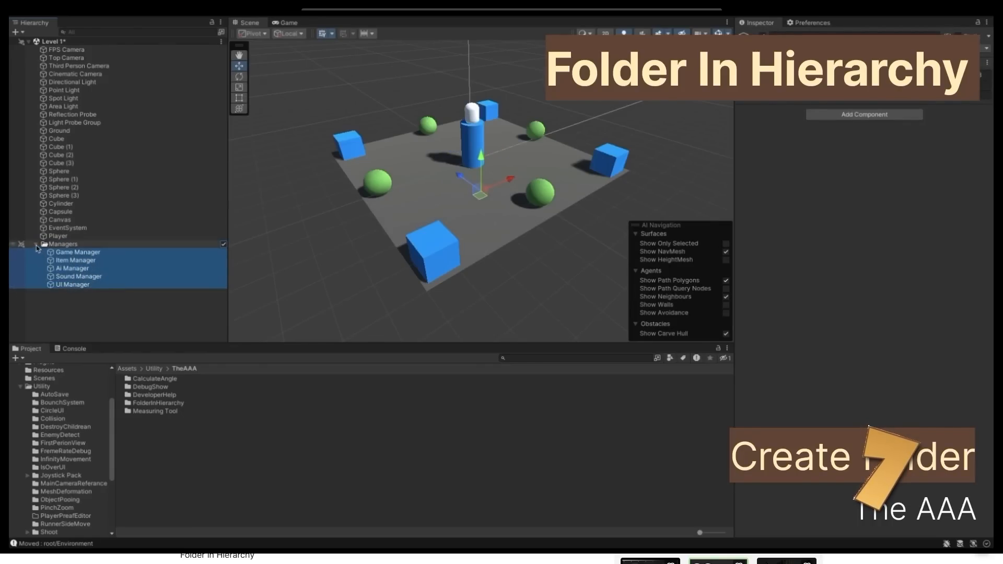
Step: Bring up the Hierarchy creation menu to add a Managers folder
right_click(67, 257)
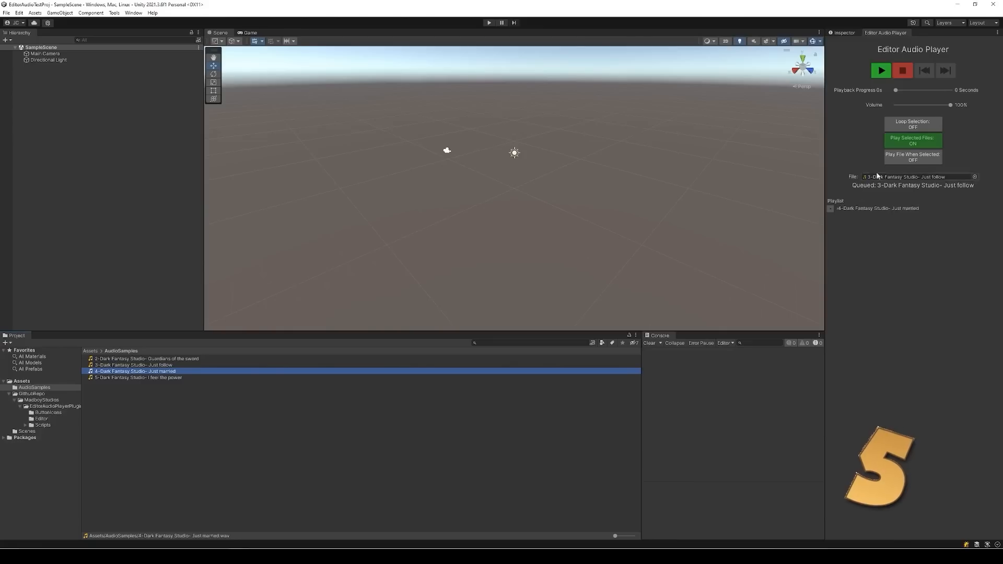
Step: Play the 'Just married' clip in the Editor Audio Player at 25% volume, then stop it
left_click(880, 70)
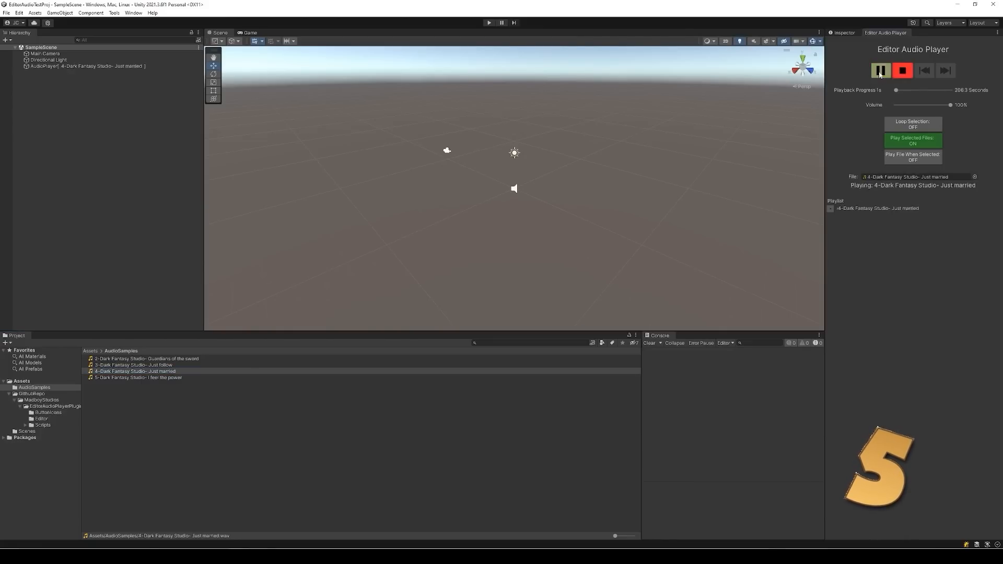
left_click_drag(944, 104, 922, 104)
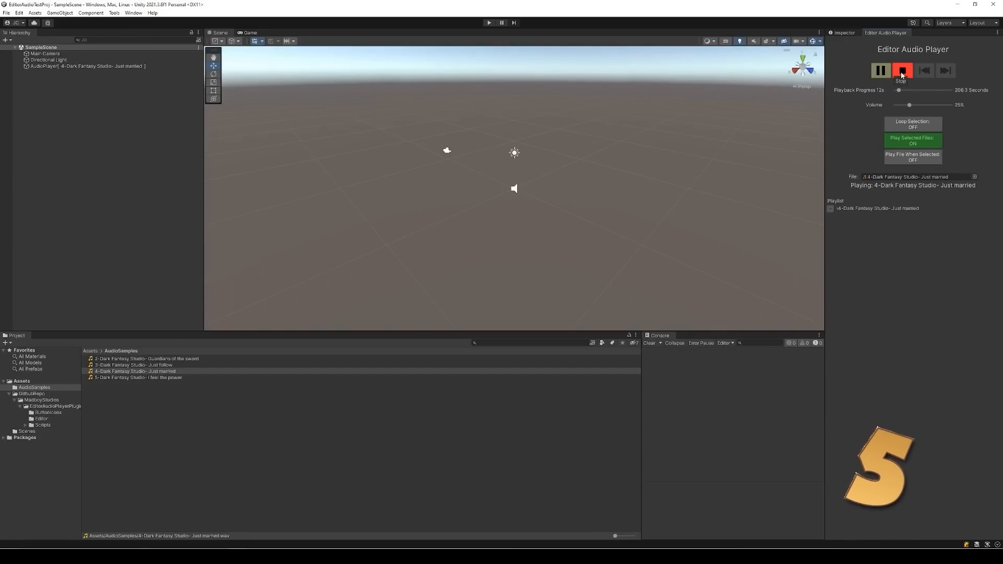
left_click(903, 71)
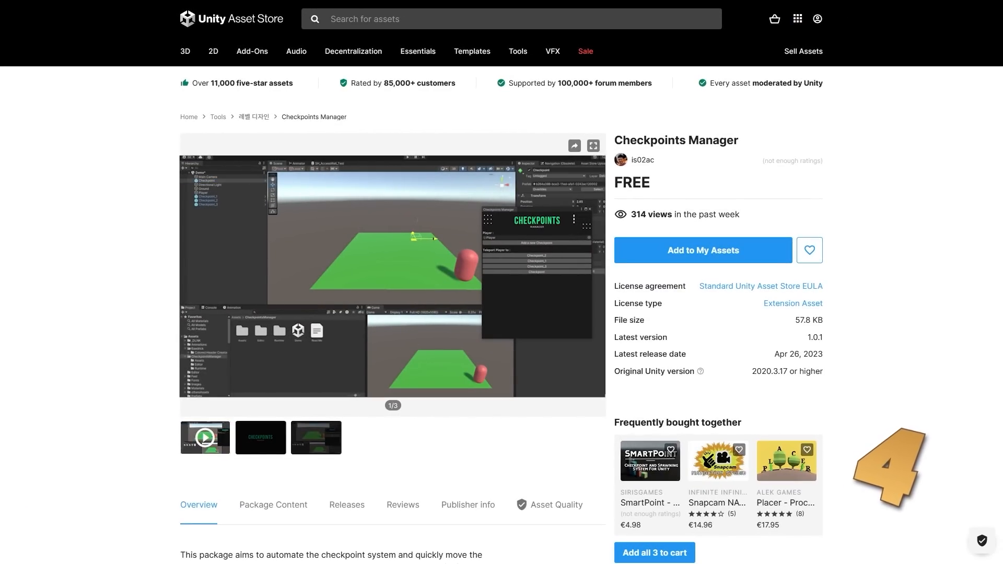
Step: View the Checkpoints Manager page's main preview before moving to Enum Tags
left_click(592, 146)
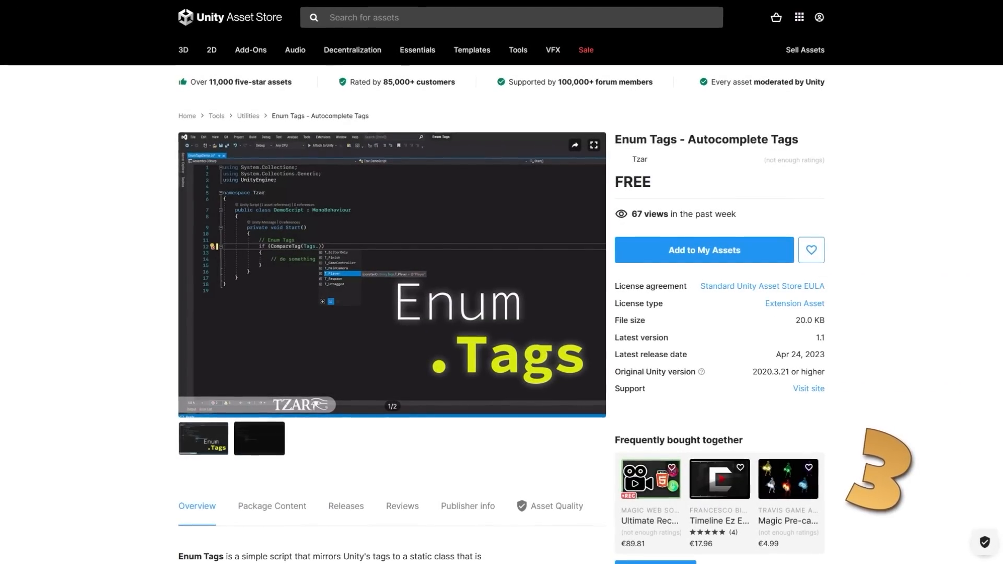
Step: Enlarge the Enum Tags - Autocomplete Tags preview image
left_click(594, 144)
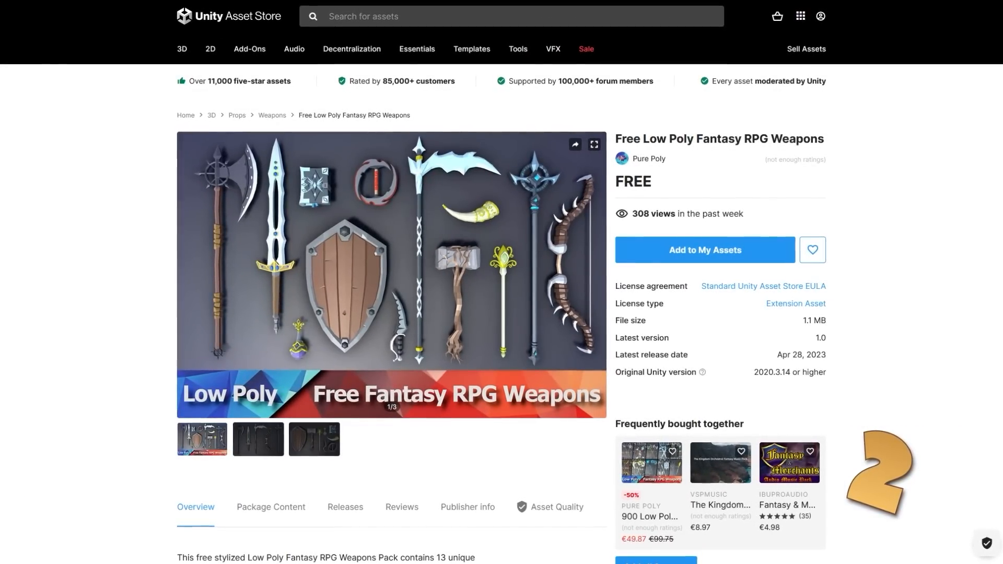
Step: Enlarge the RPG weapons cover image and step through screenshots 2/3 and 3/3
left_click(594, 145)
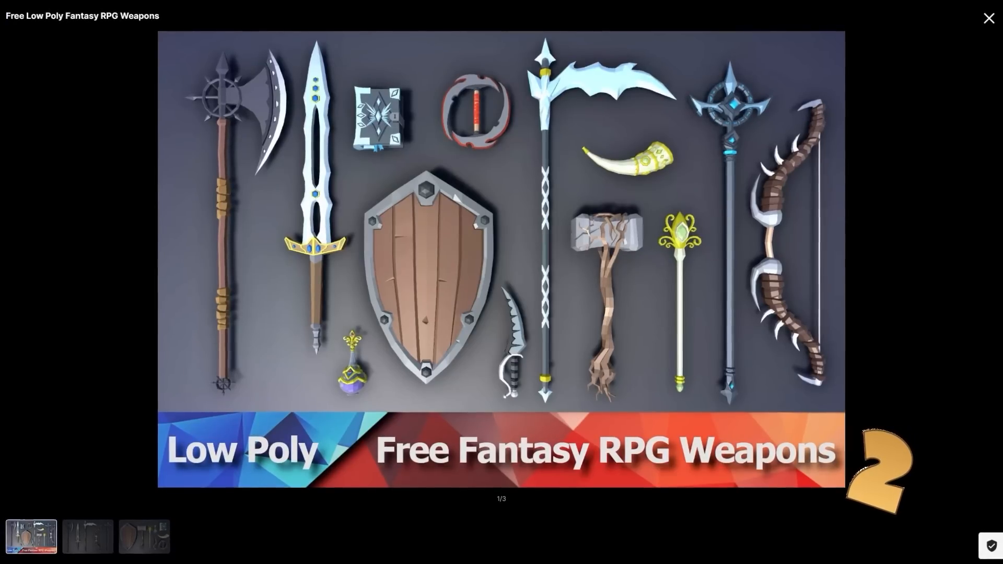
left_click(88, 539)
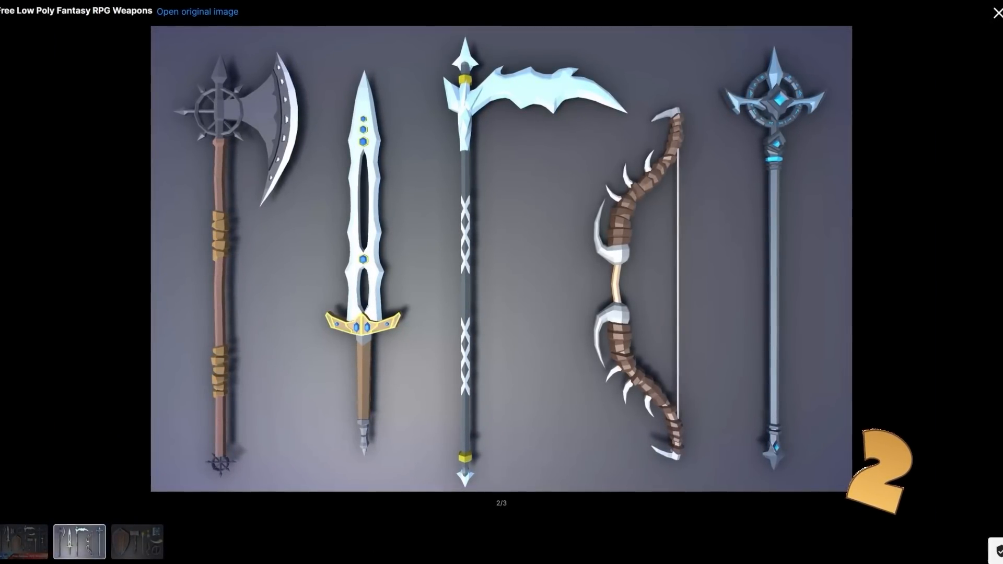
left_click(133, 548)
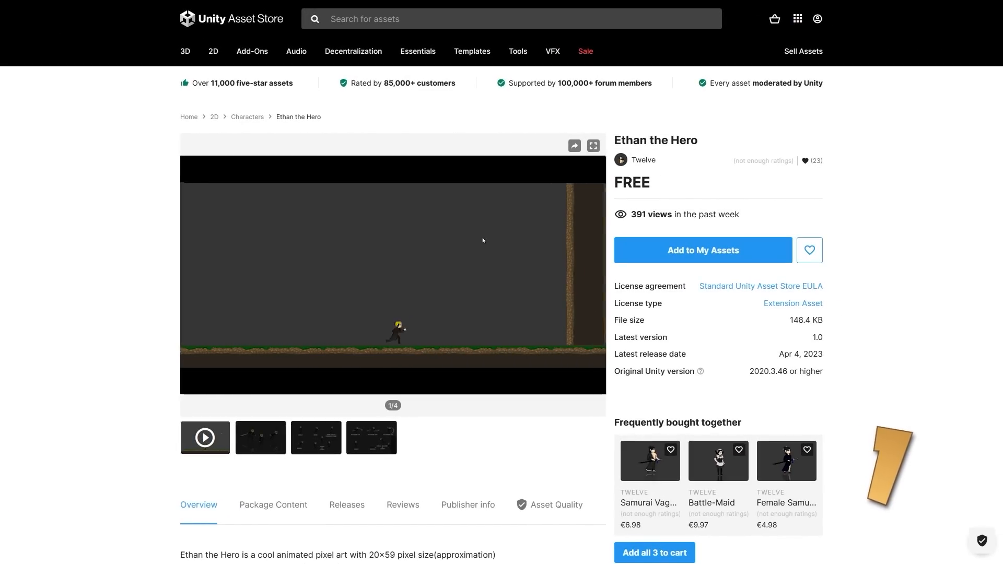
Step: Start the Ethan the Hero pixel-art animation preview video
left_click(593, 145)
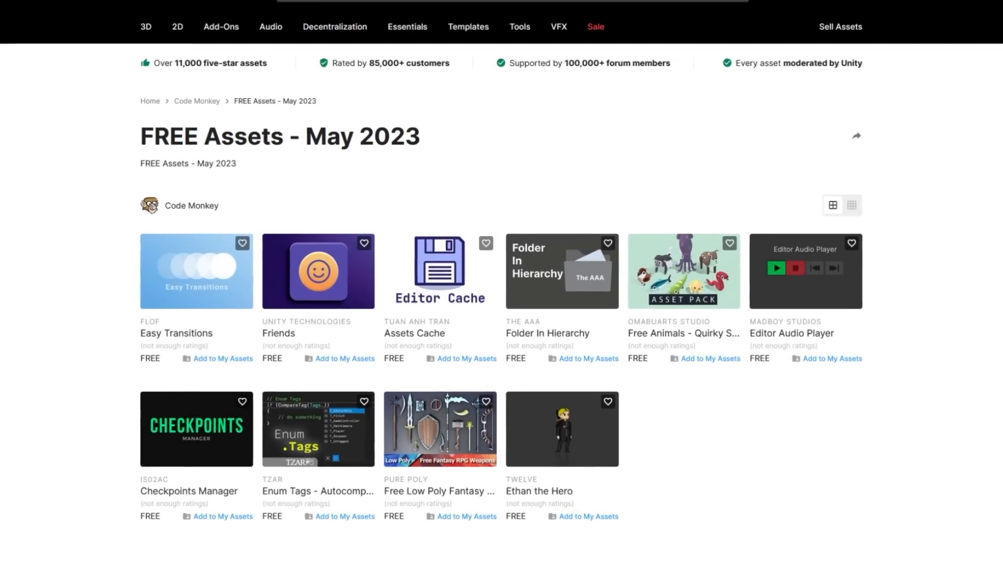
Step: Open the Code Monkey publisher profile from the FREE Assets - May 2023 list
left_click(196, 101)
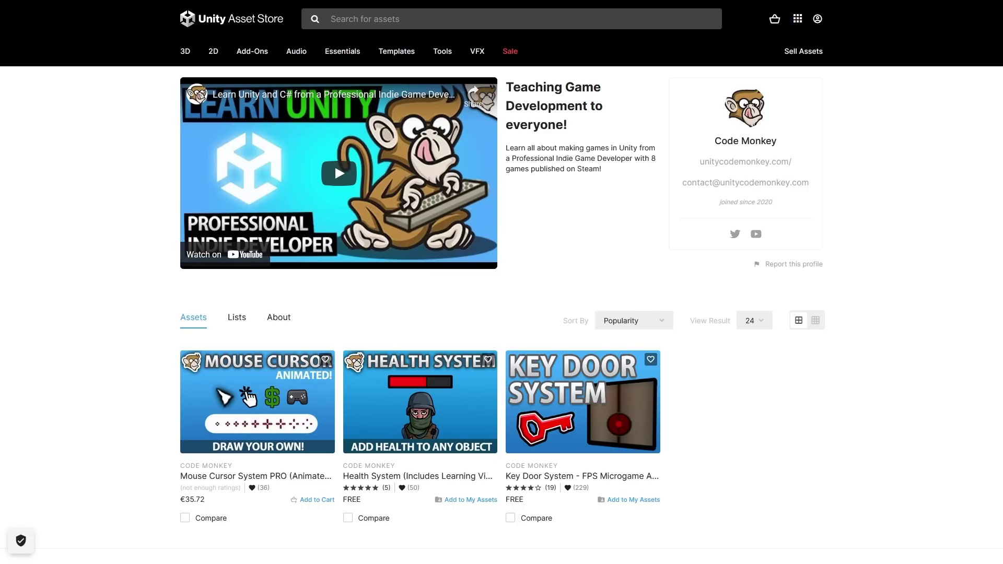